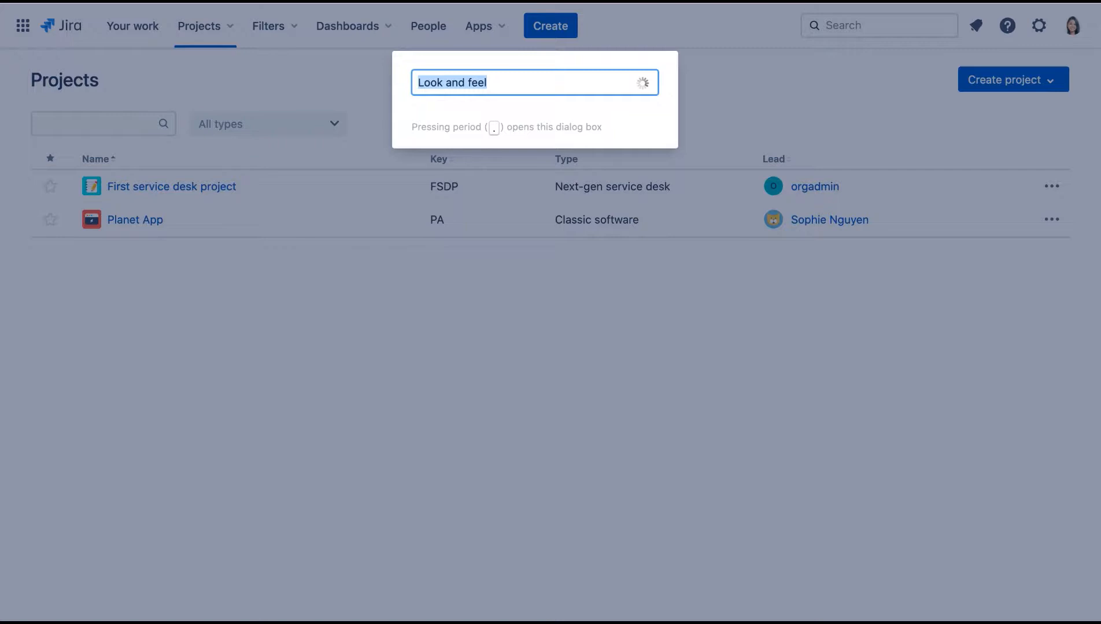
Search the admin quick search for 'permission' to reach the Permission schemes page.
type("p")
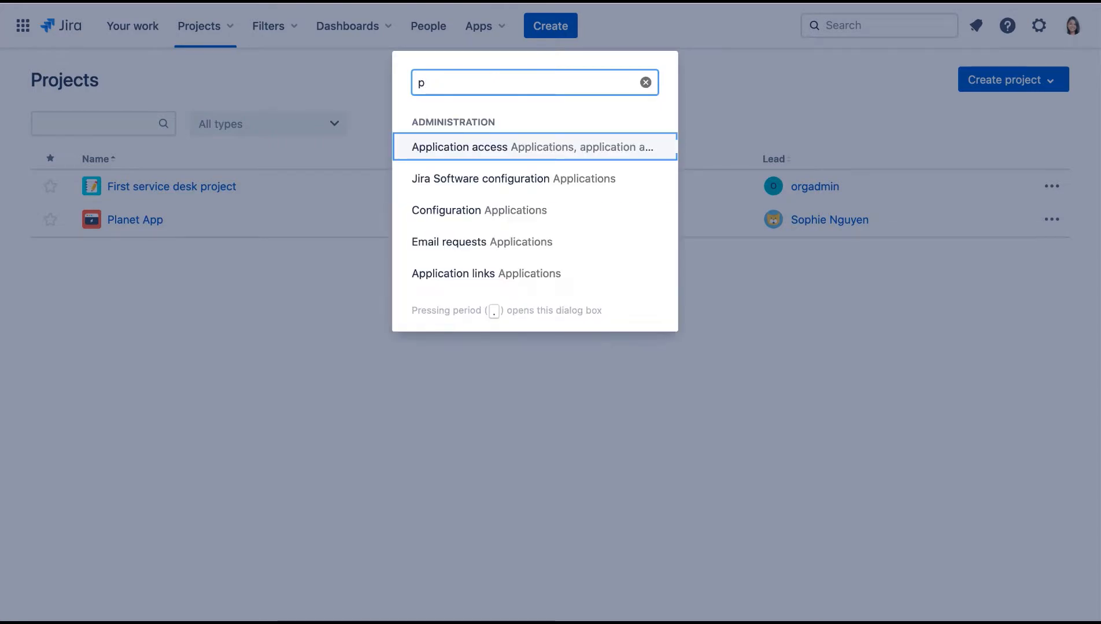
type("ermission")
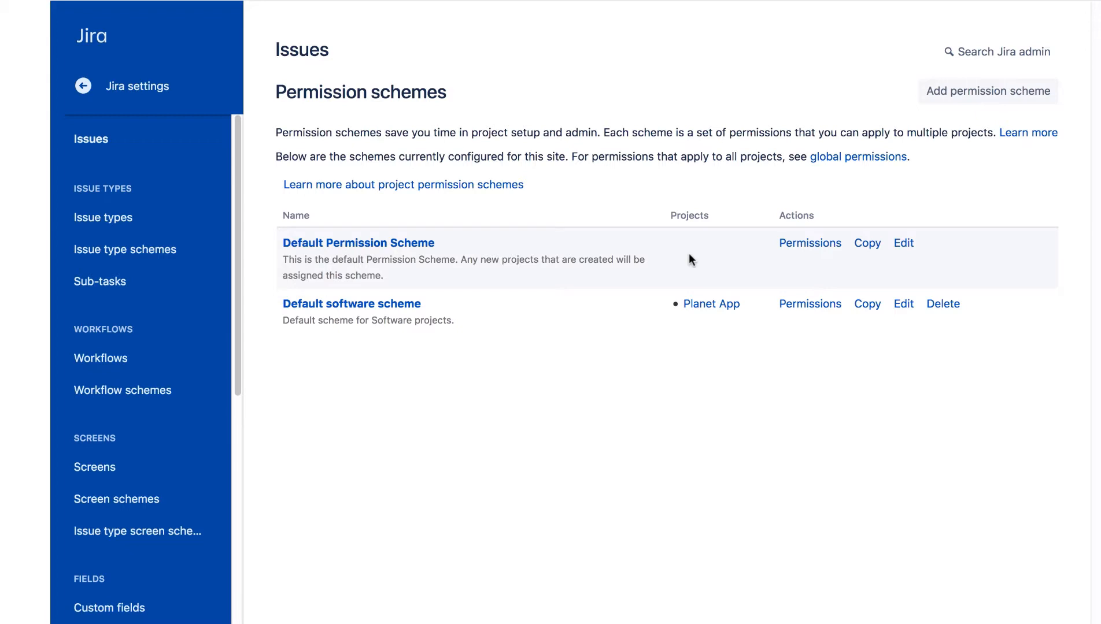
mouse_move(627, 307)
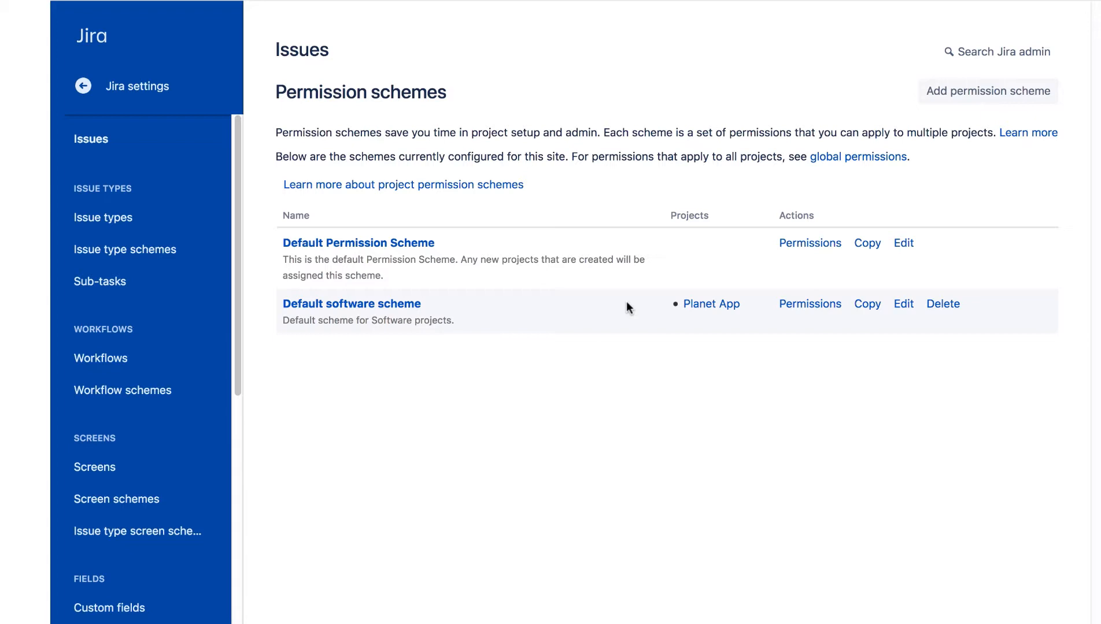
mouse_move(699, 323)
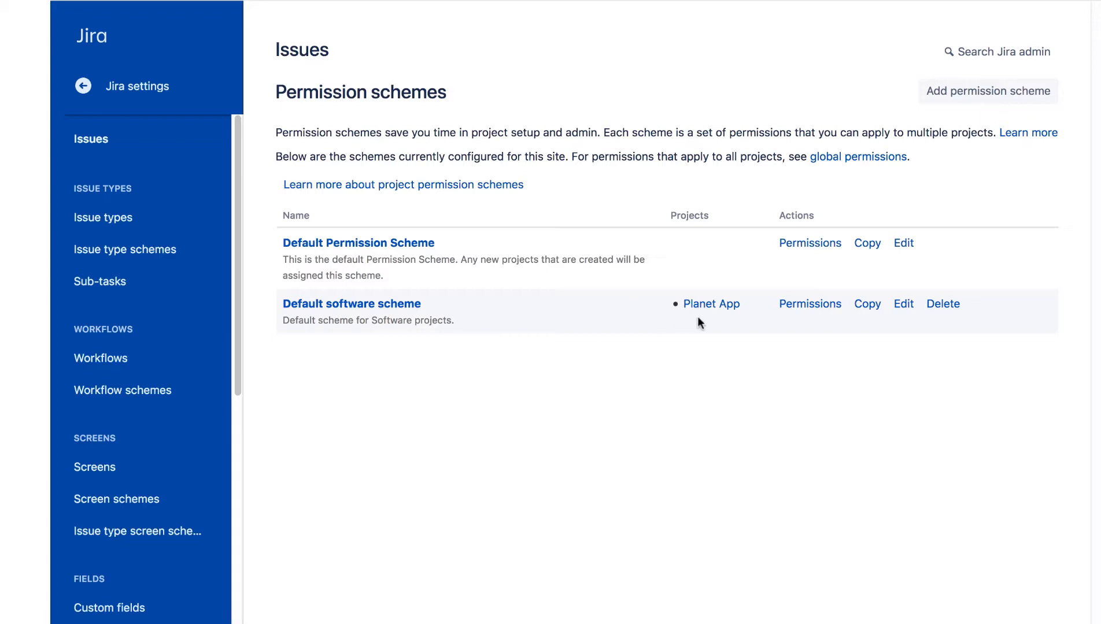
mouse_move(351, 303)
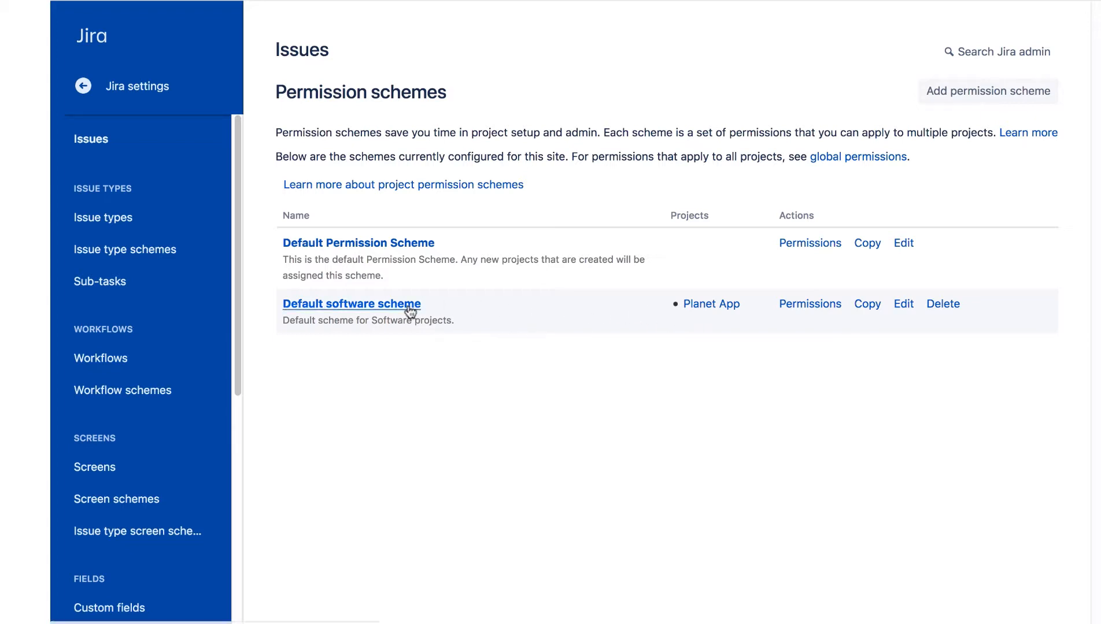
View the Default software scheme's project permissions, including Administer Projects for Administrators.
left_click(351, 303)
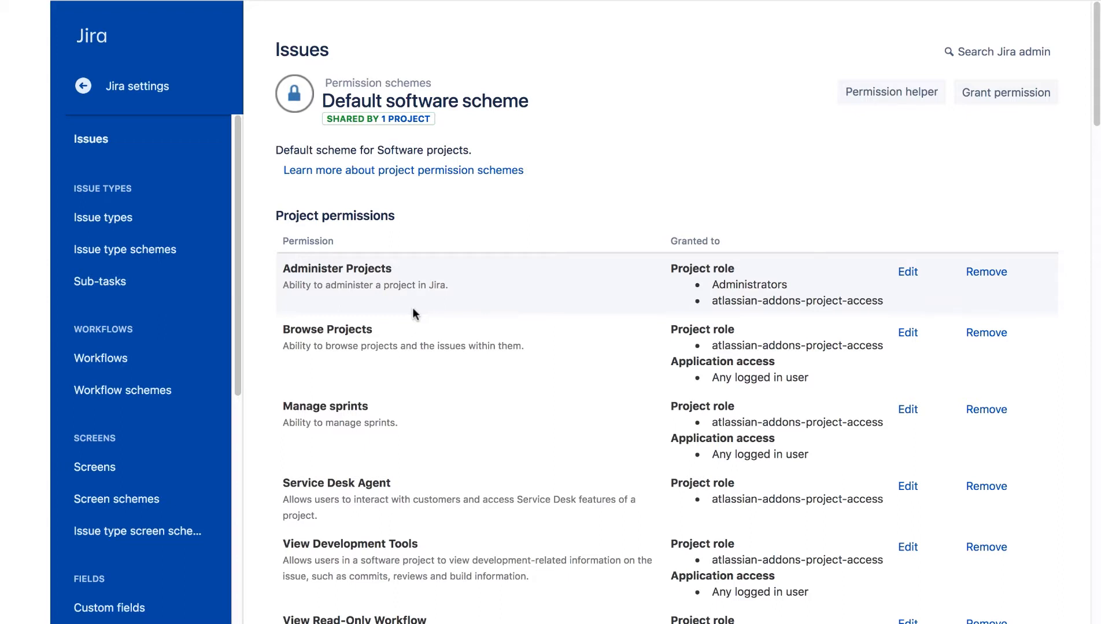
mouse_move(568, 341)
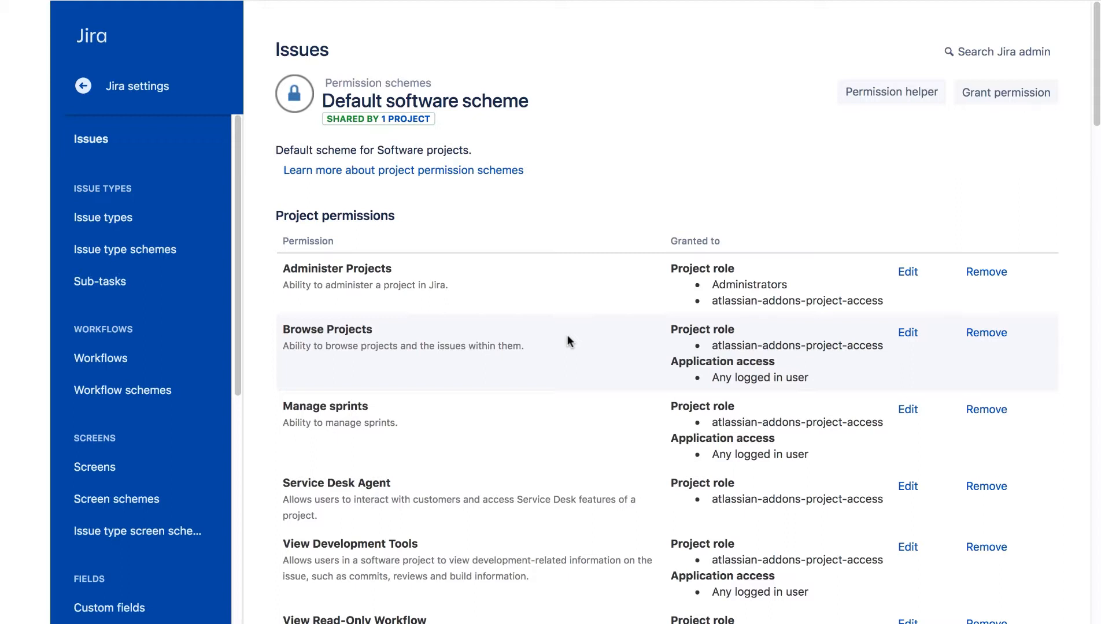
mouse_move(566, 343)
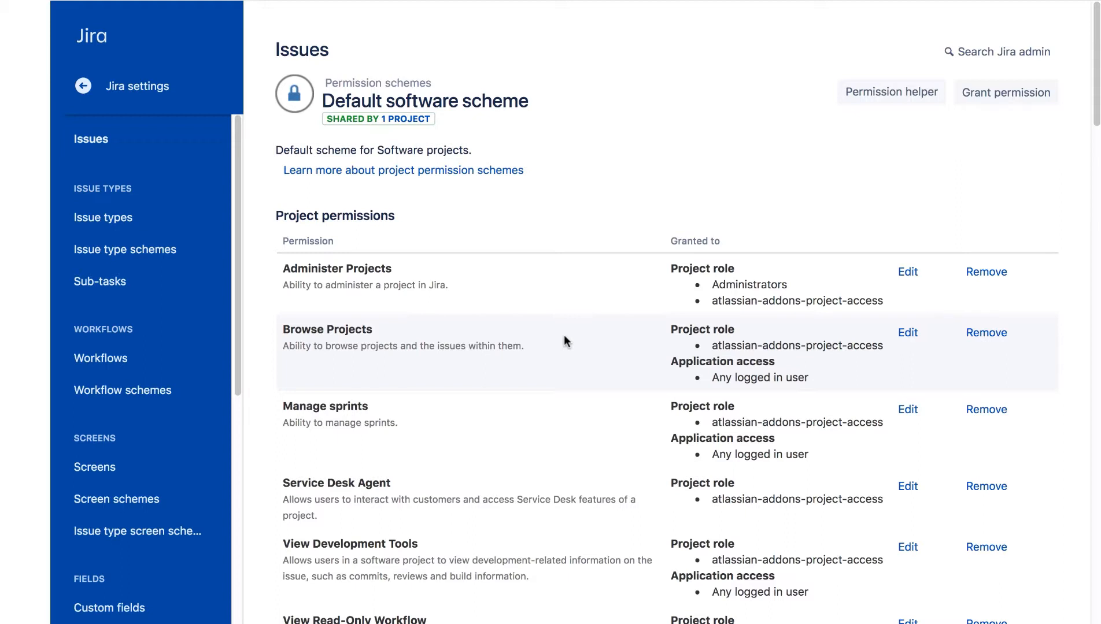
mouse_move(463, 62)
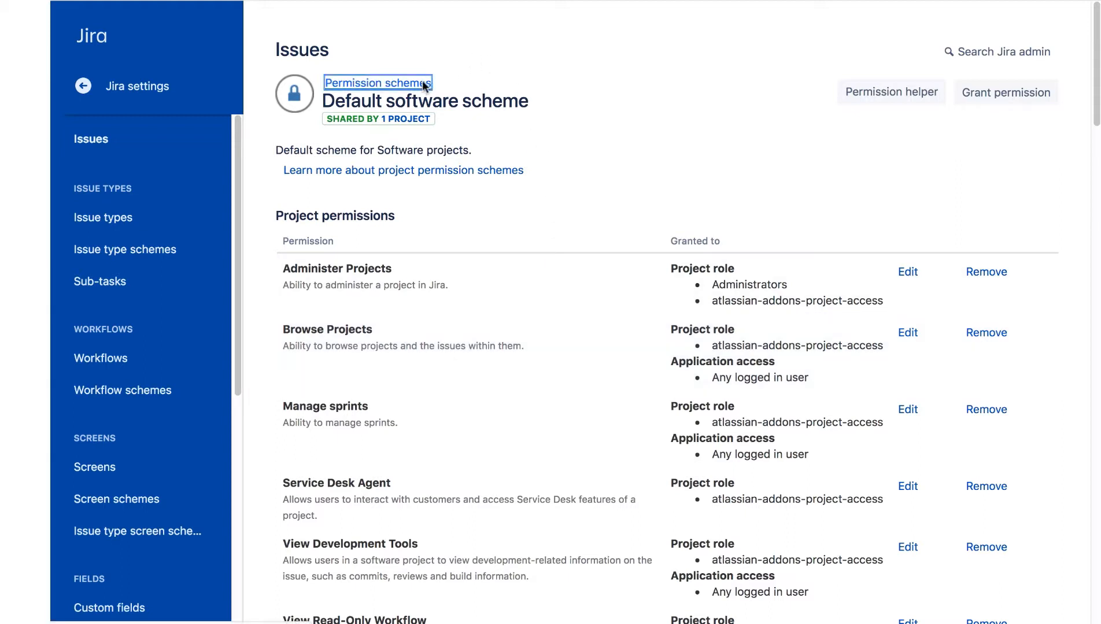
Return to the schemes list and duplicate the Default software scheme as 'Copy of Default software scheme'.
left_click(377, 83)
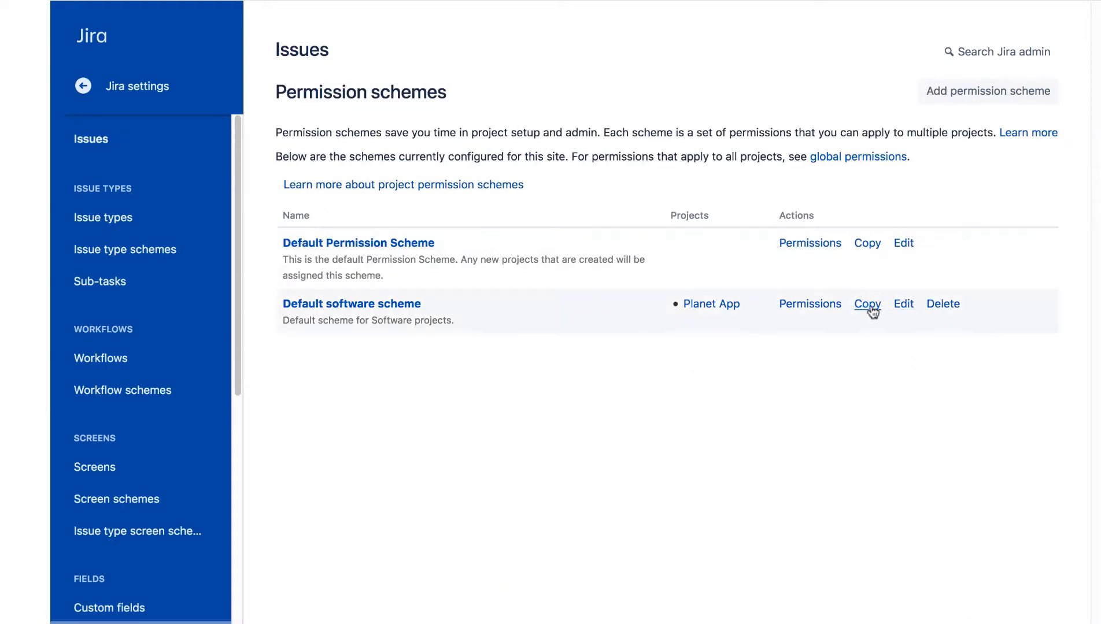
left_click(866, 303)
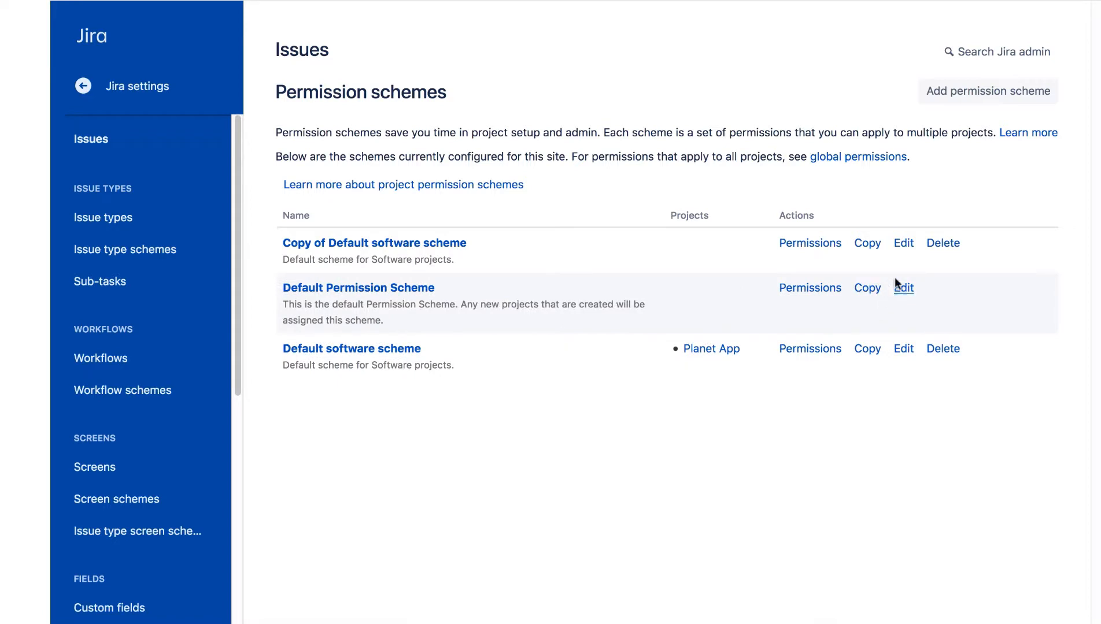
mouse_move(903, 242)
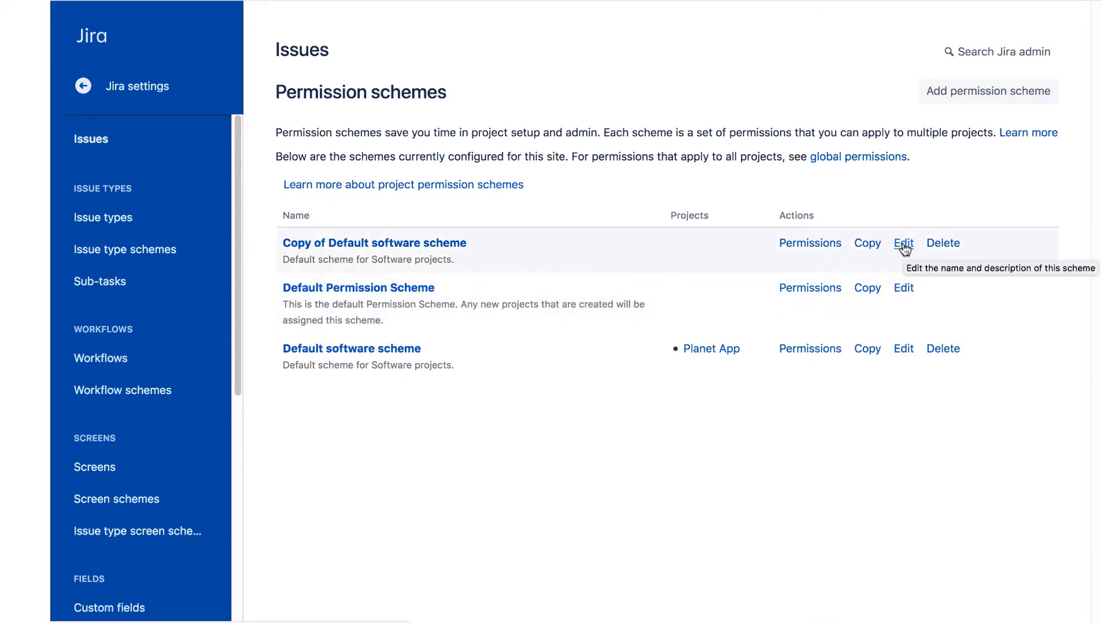
Name the copy 'Dev Permission Scheme', describe it 'Permission scheme for Development projects', and update.
left_click(903, 243)
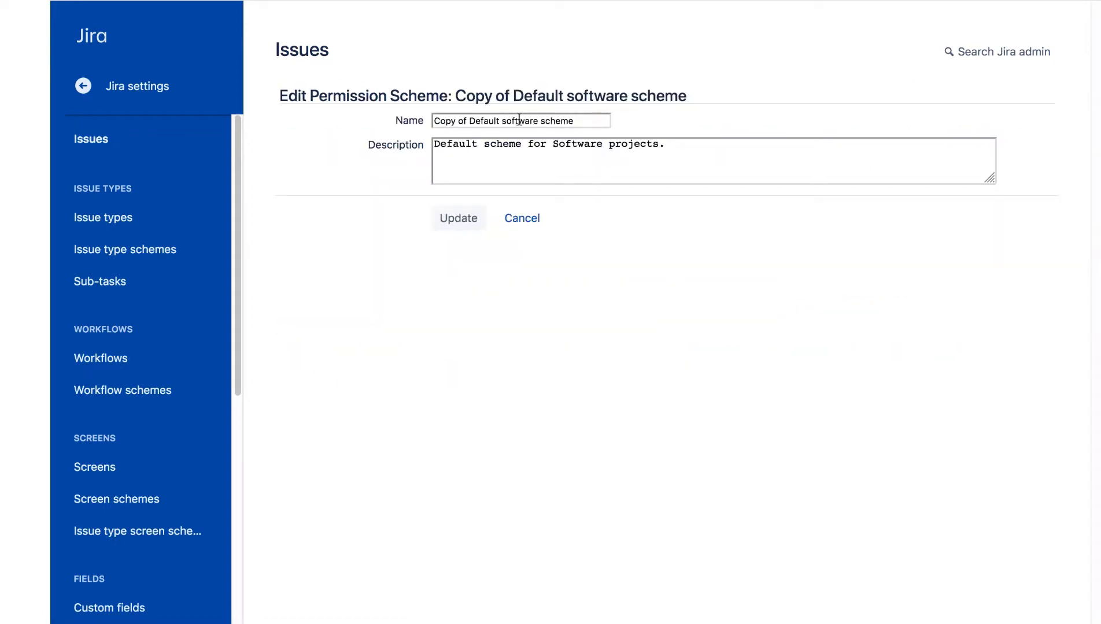
type("Dev Permission Scheme")
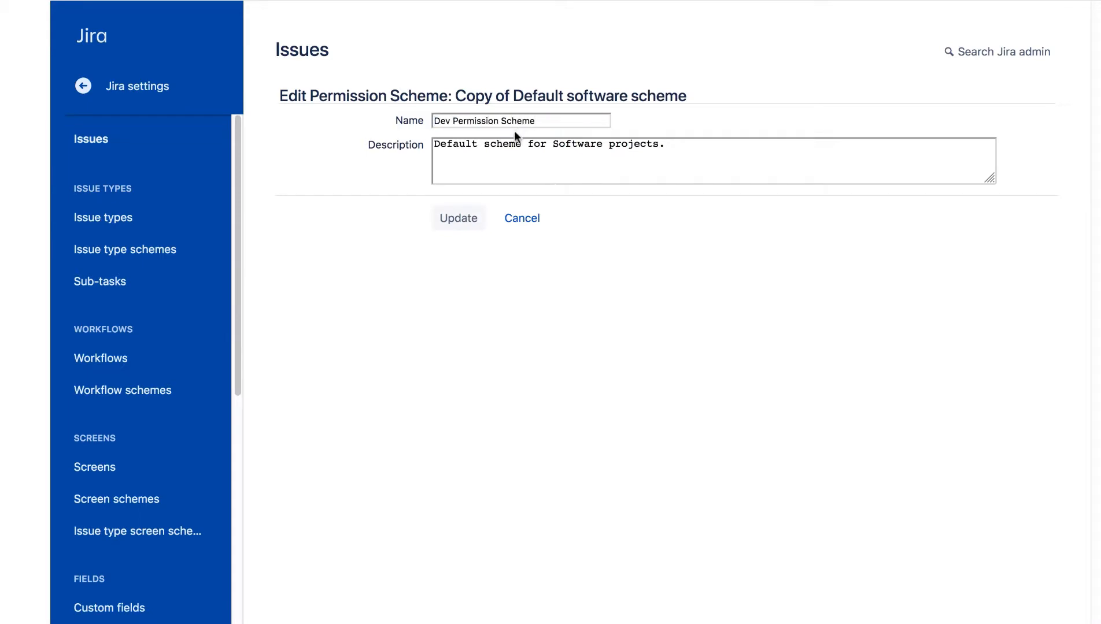
type("Permission scheme")
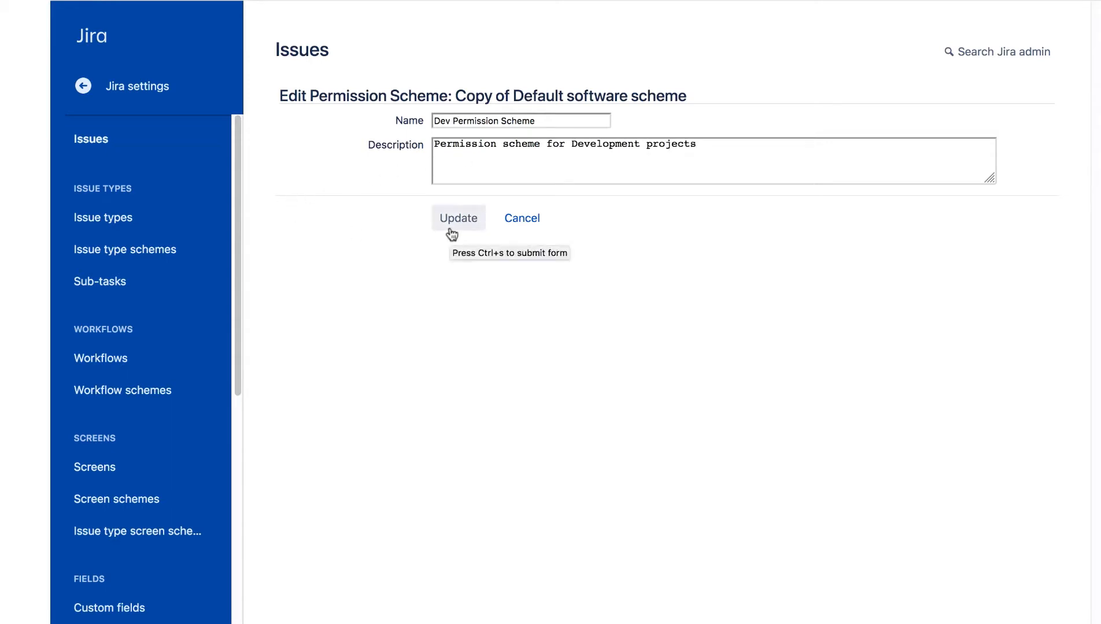
left_click(456, 217)
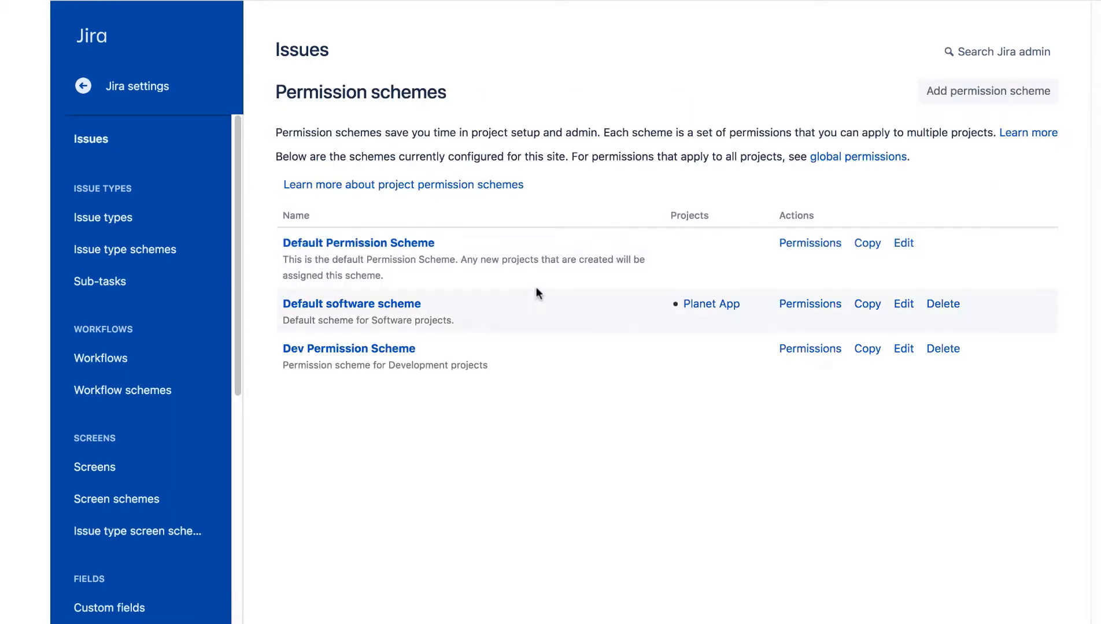
mouse_move(595, 359)
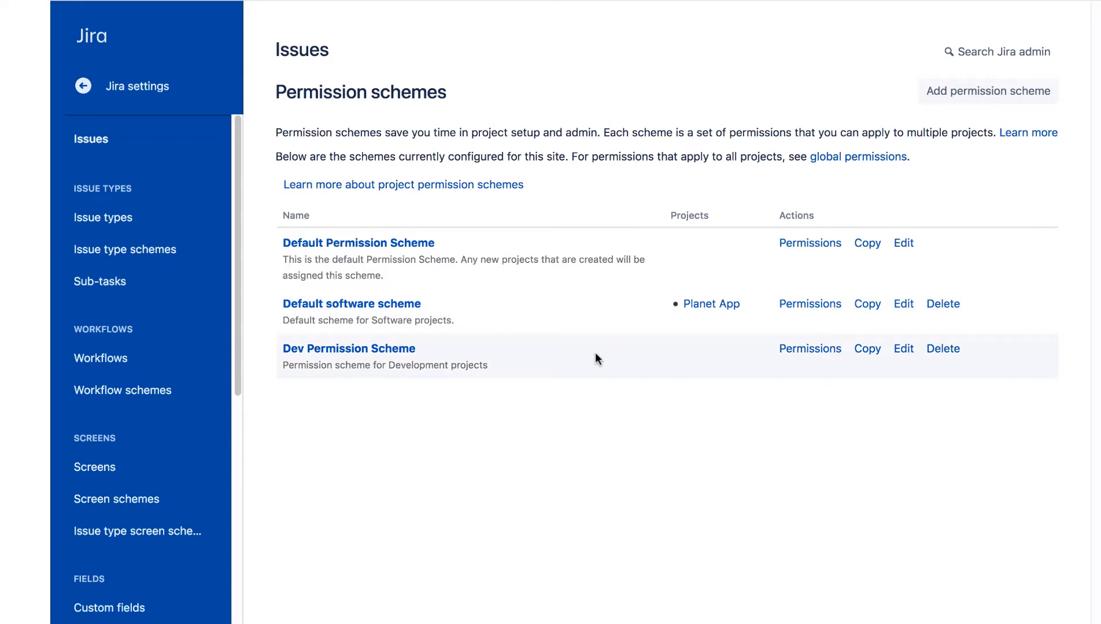